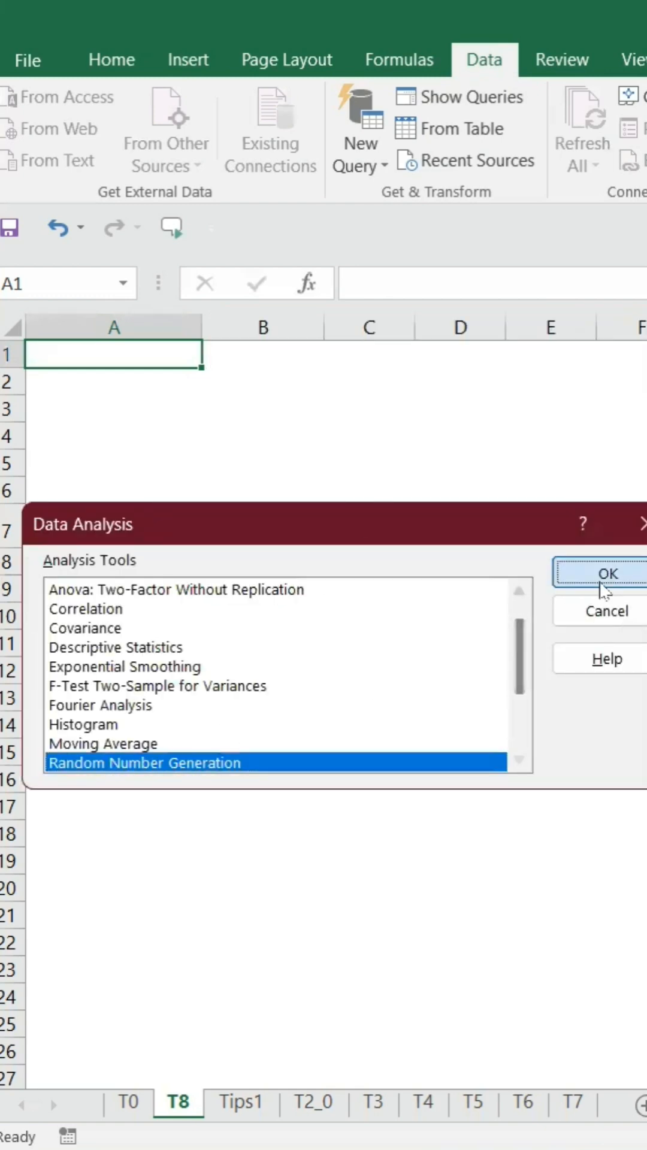
# Launch the Random Number Generation tool from the Data Analysis list.
pyautogui.click(606, 572)
pyautogui.write('5')
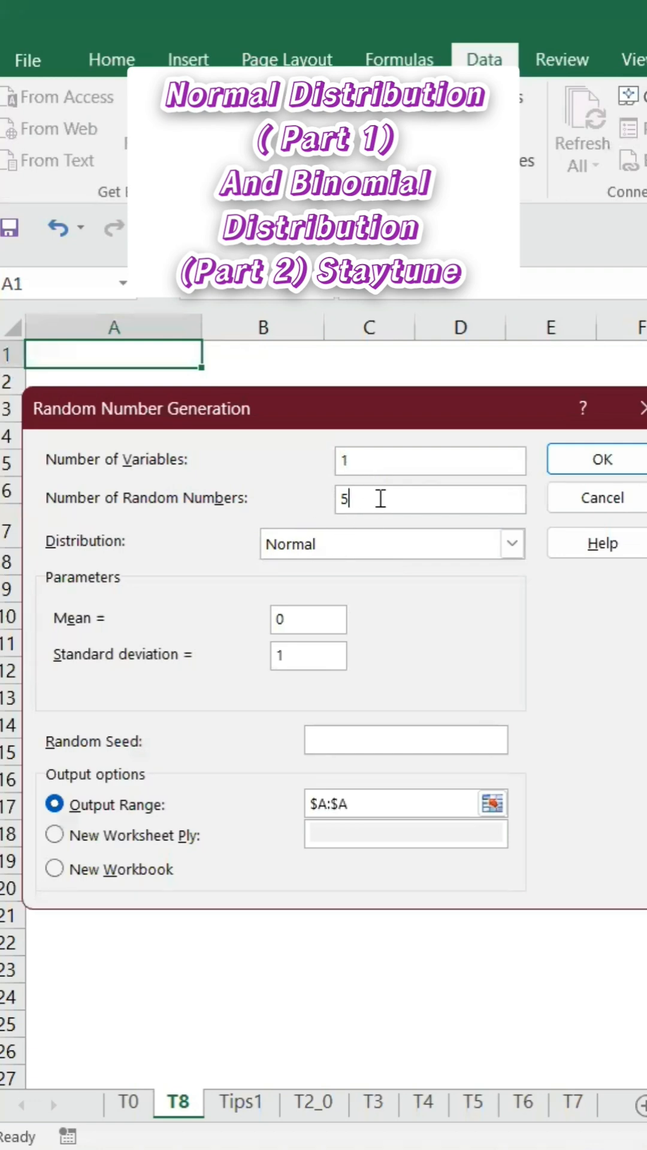
# Generate 1000 Normal(0, 1) random numbers into output range $A:$A.
pyautogui.write('000')
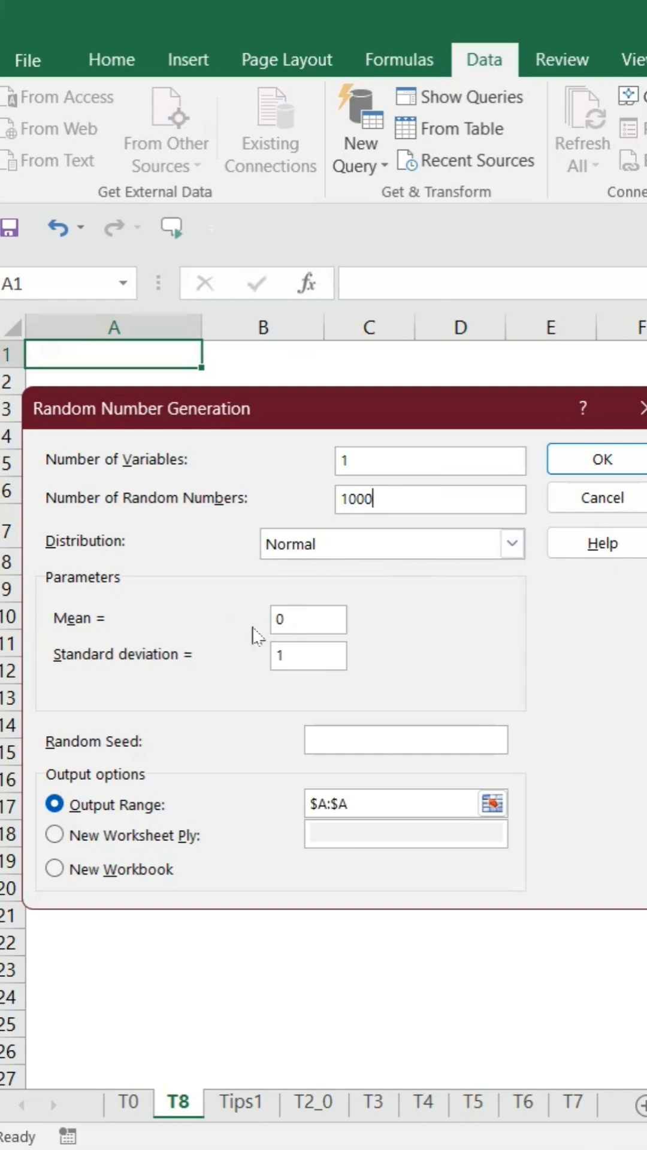
pyautogui.moveTo(330, 729)
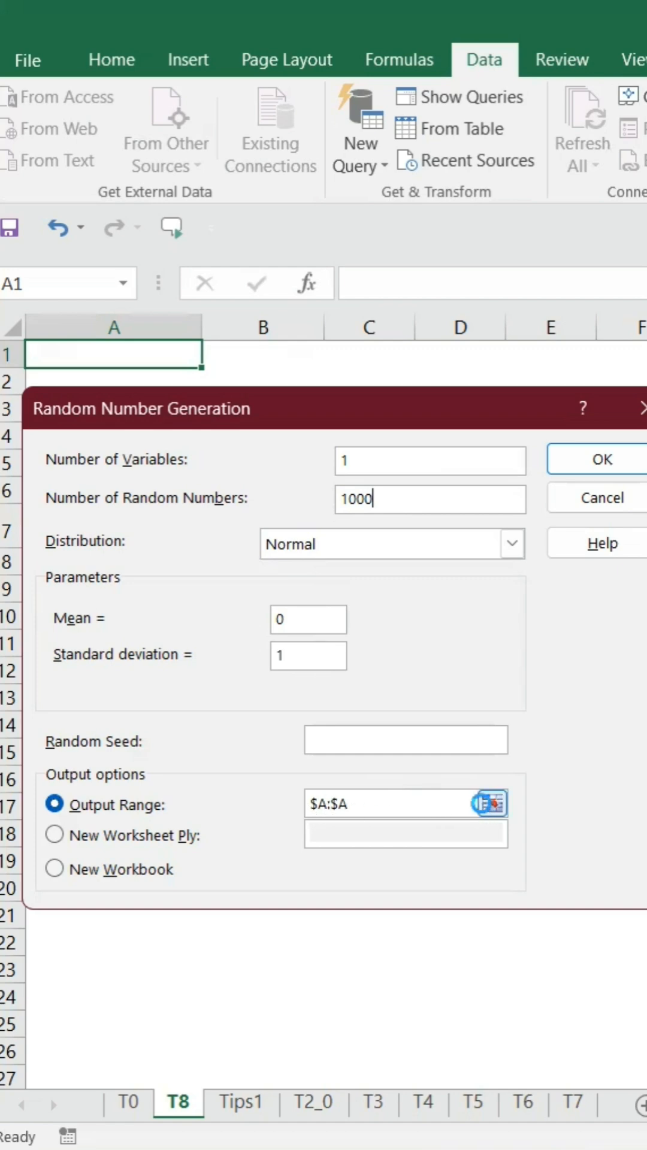
pyautogui.click(601, 458)
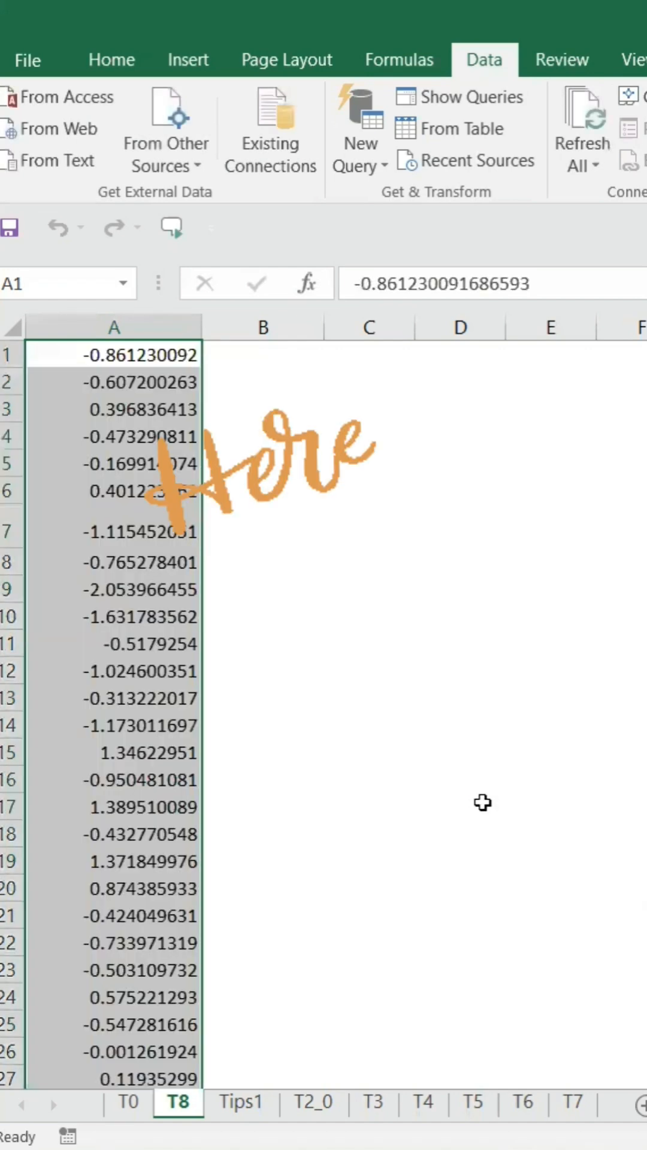
pyautogui.moveTo(435, 689)
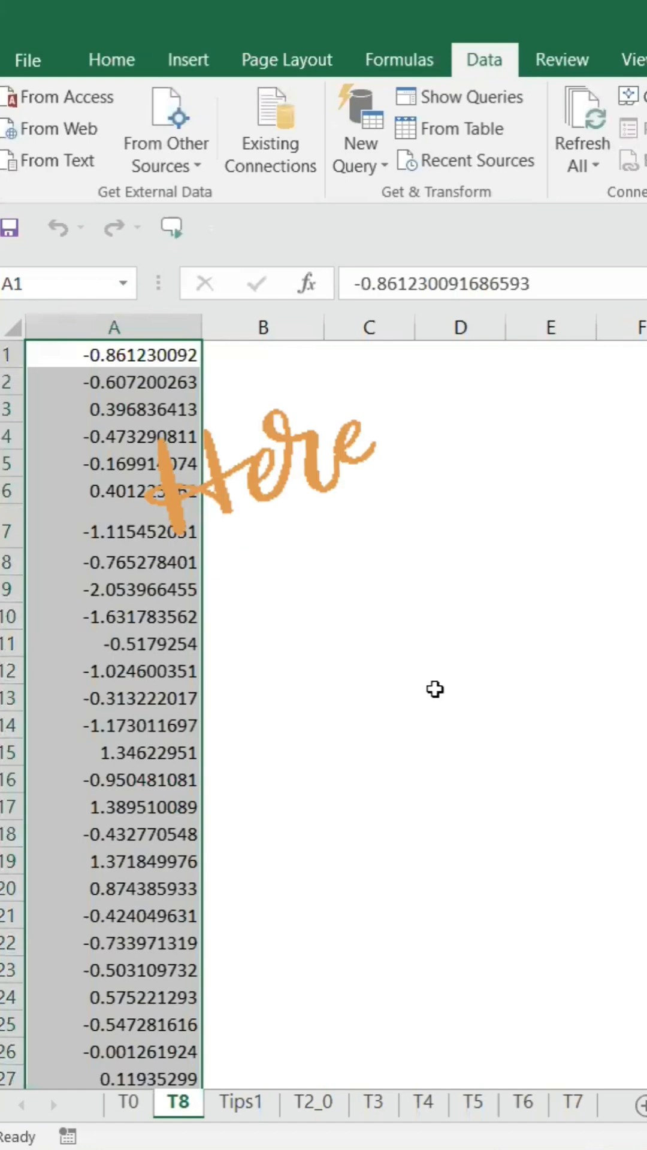
pyautogui.click(262, 354)
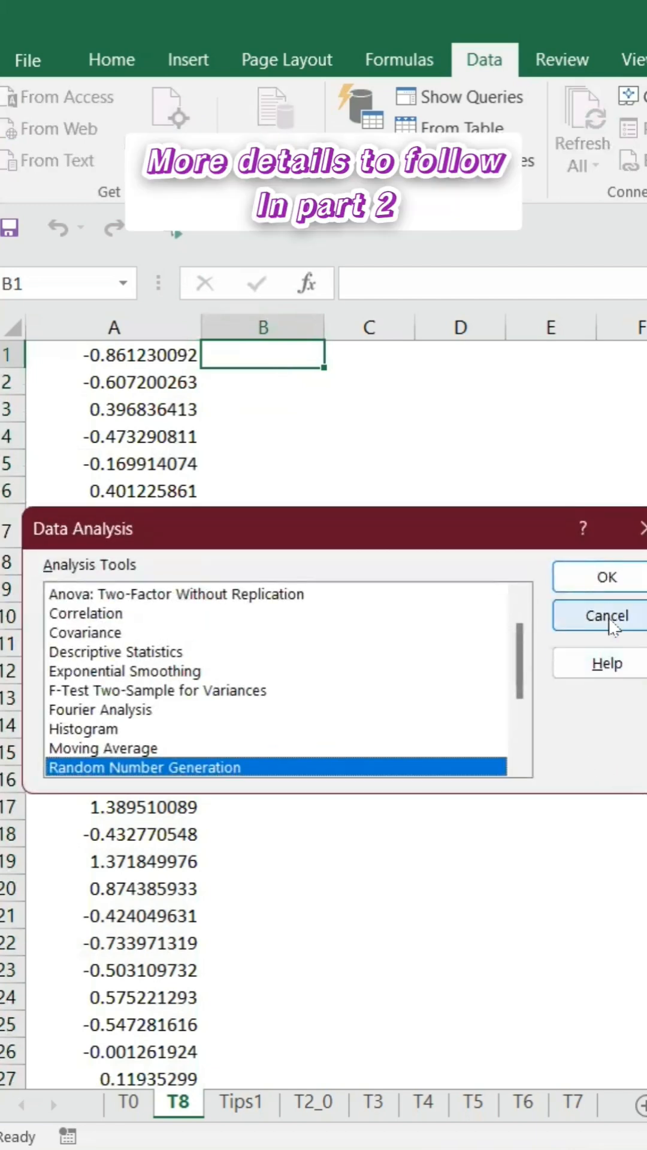
# Reopen Random Number Generation, still set to 1000 normal values into column A.
pyautogui.click(605, 576)
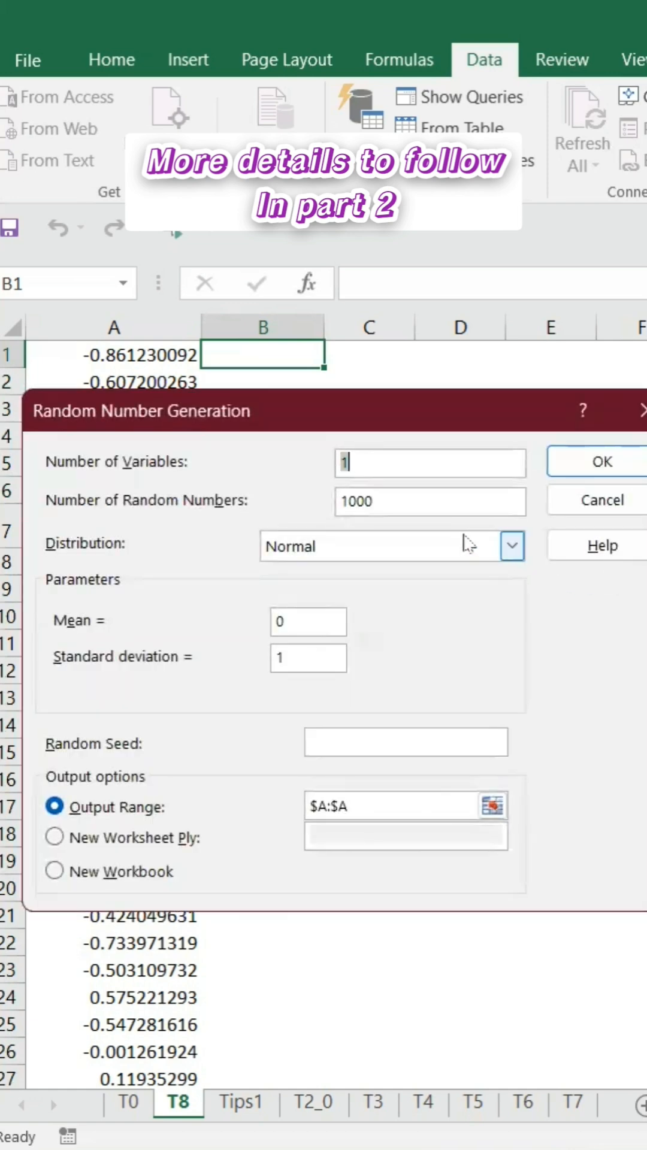